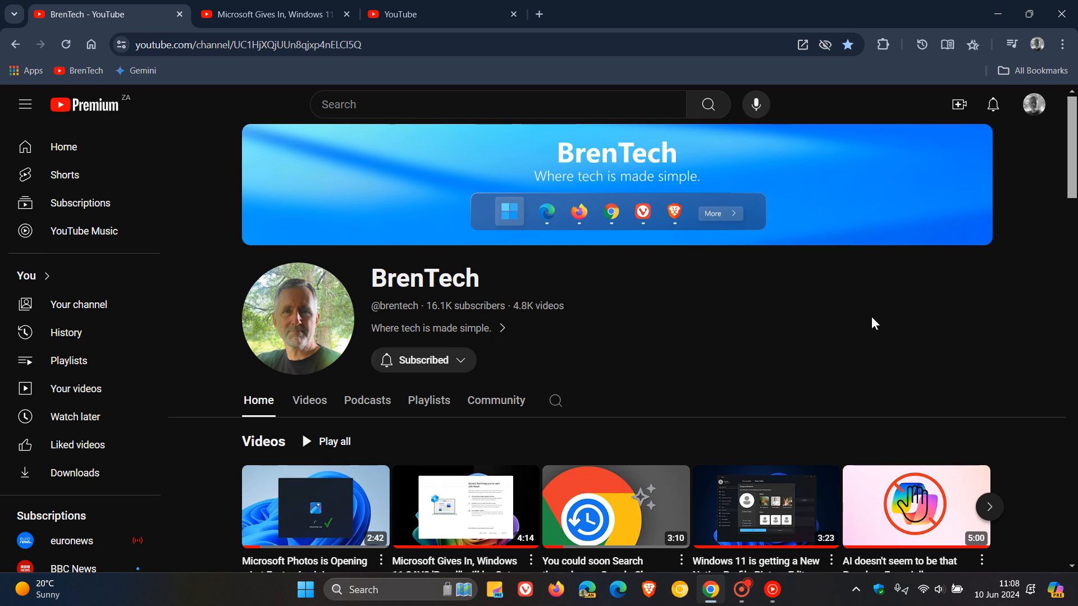
# - Switch to the tab playing the 'Microsoft Gives In, Windows 11' Recall video
pyautogui.click(268, 13)
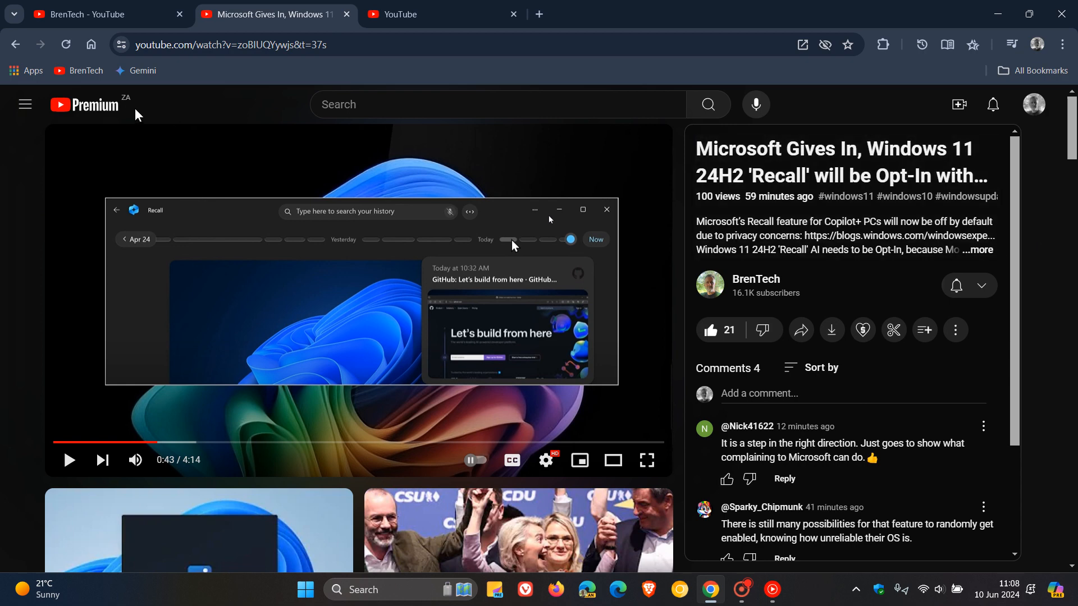
pyautogui.moveTo(103, 106)
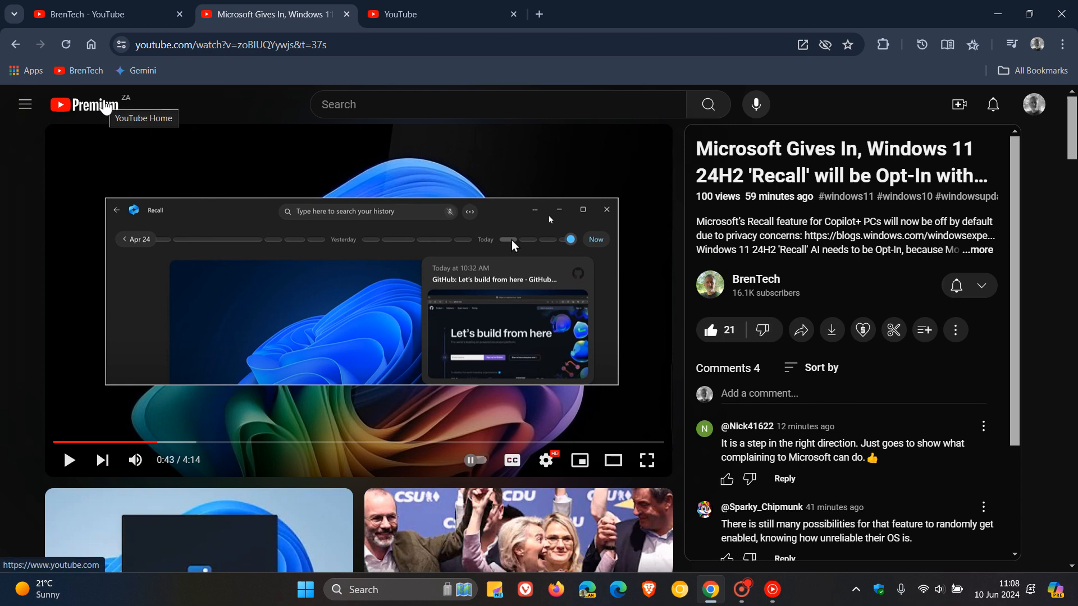
pyautogui.moveTo(903, 76)
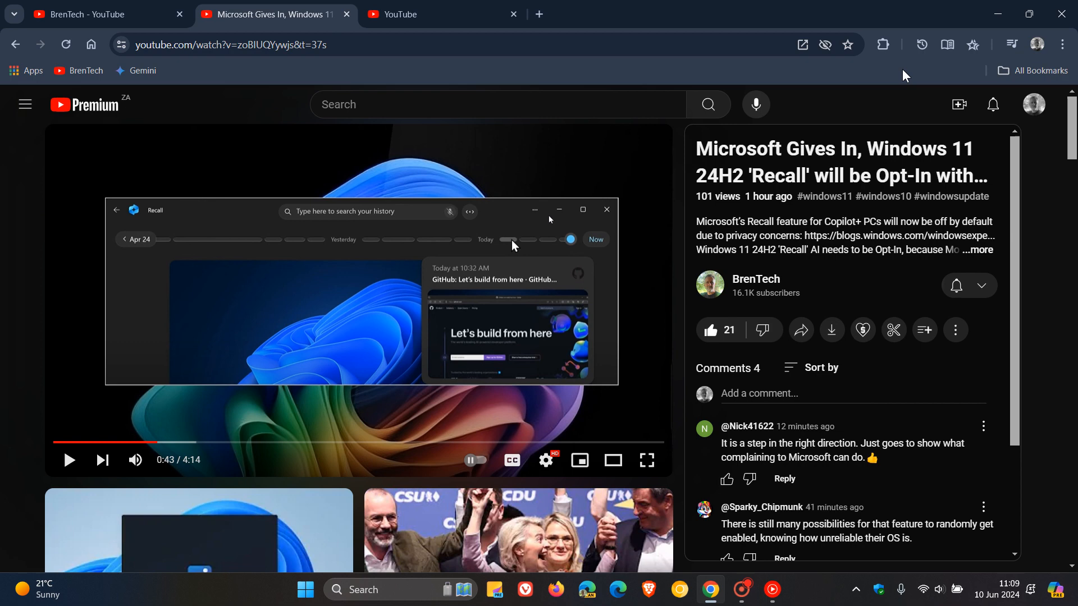
# - Show the youtube.com/new tab scrolled to the Redesigned Watch Page experiment and its Turn off button
pyautogui.click(440, 13)
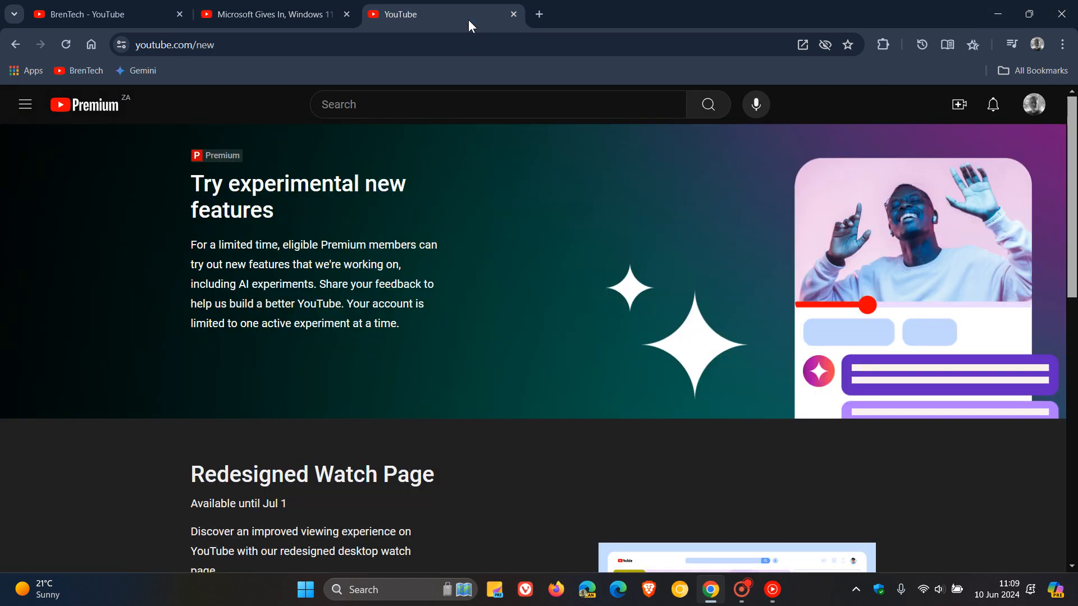
pyautogui.moveTo(760, 226)
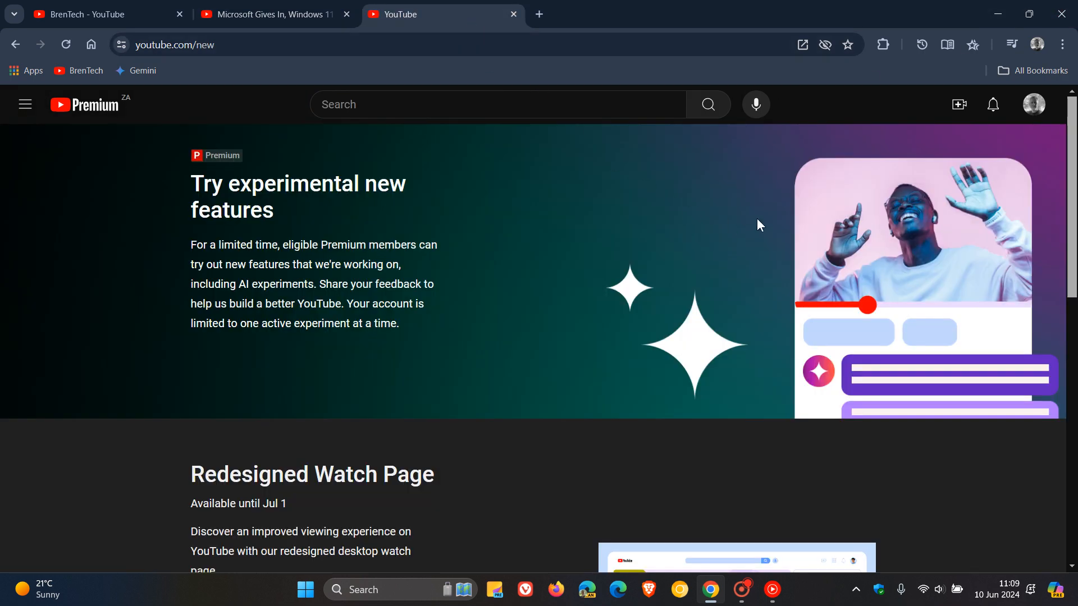
pyautogui.scroll(-3)
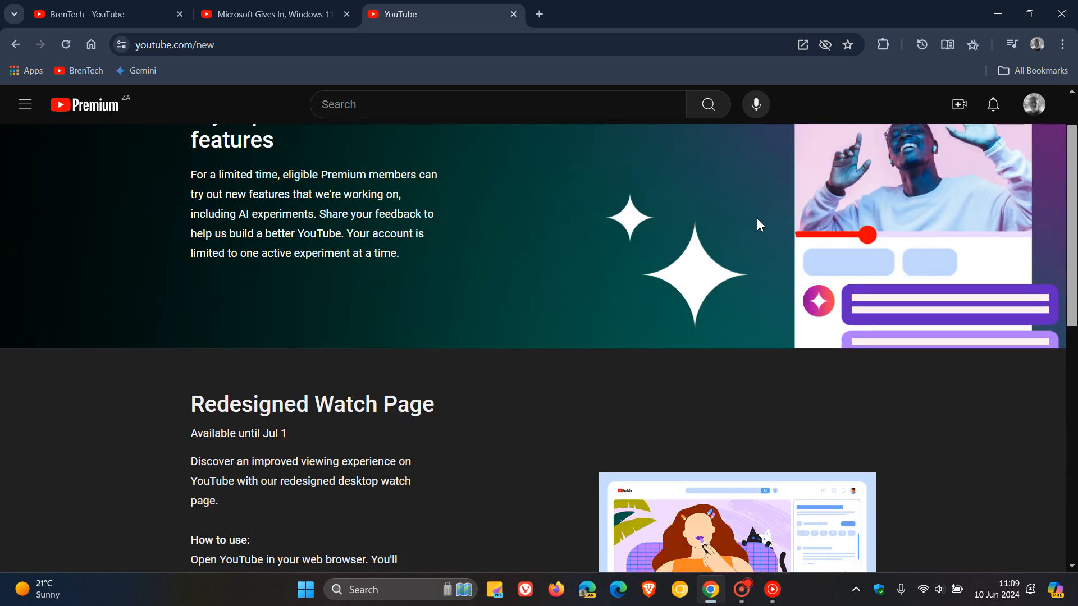
pyautogui.scroll(-3)
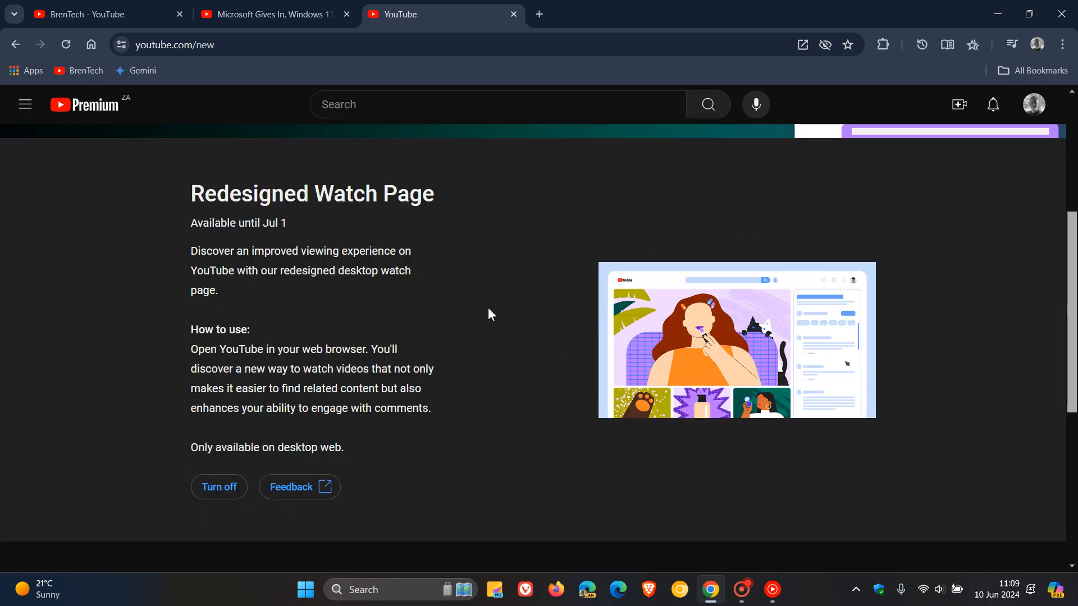
pyautogui.moveTo(440, 266)
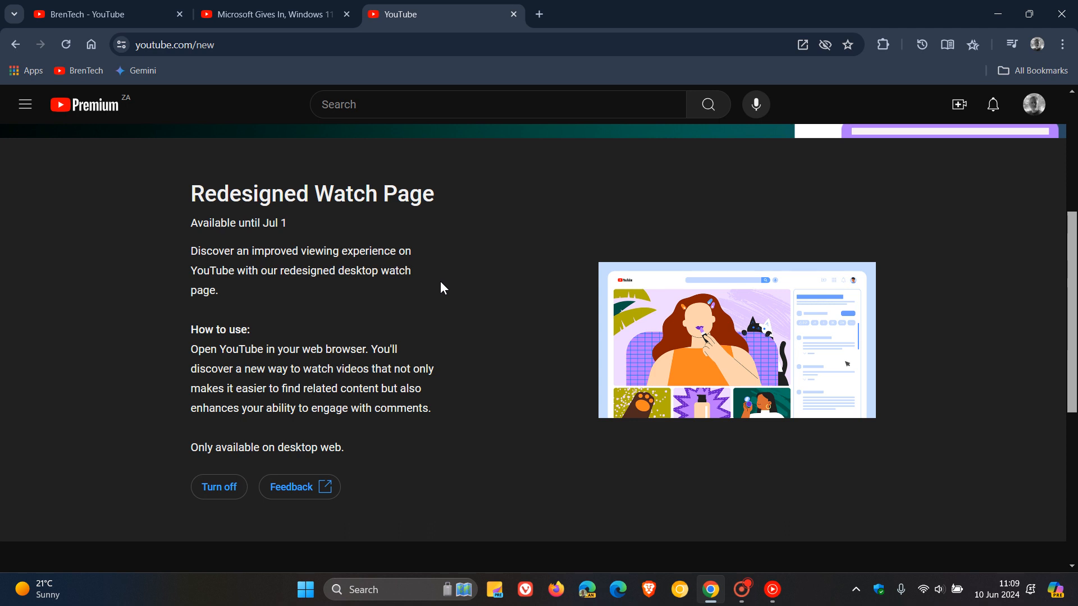
pyautogui.moveTo(465, 352)
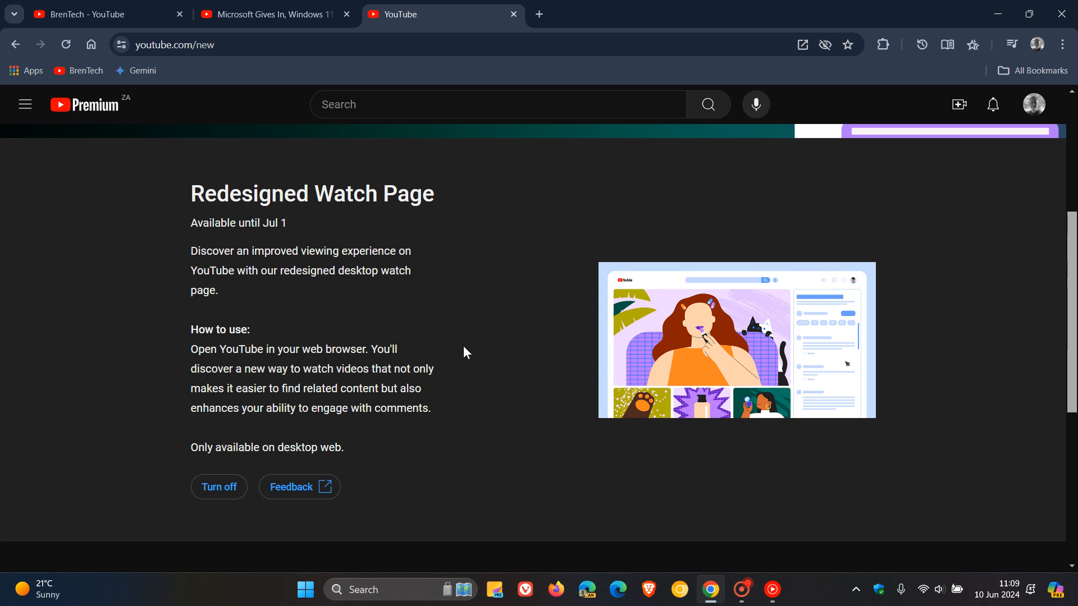
pyautogui.moveTo(473, 352)
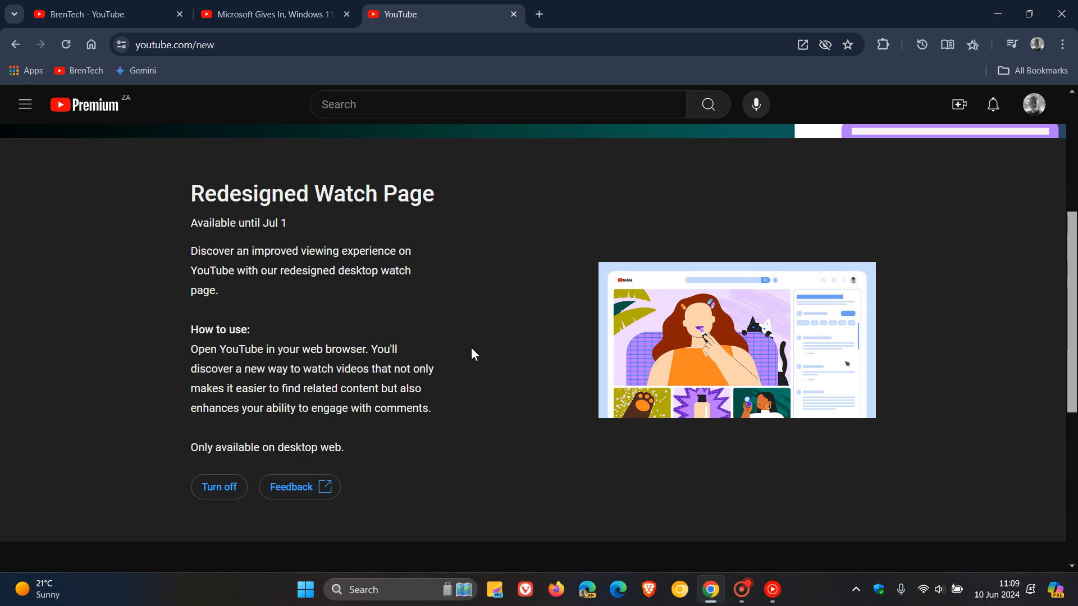
pyautogui.moveTo(473, 379)
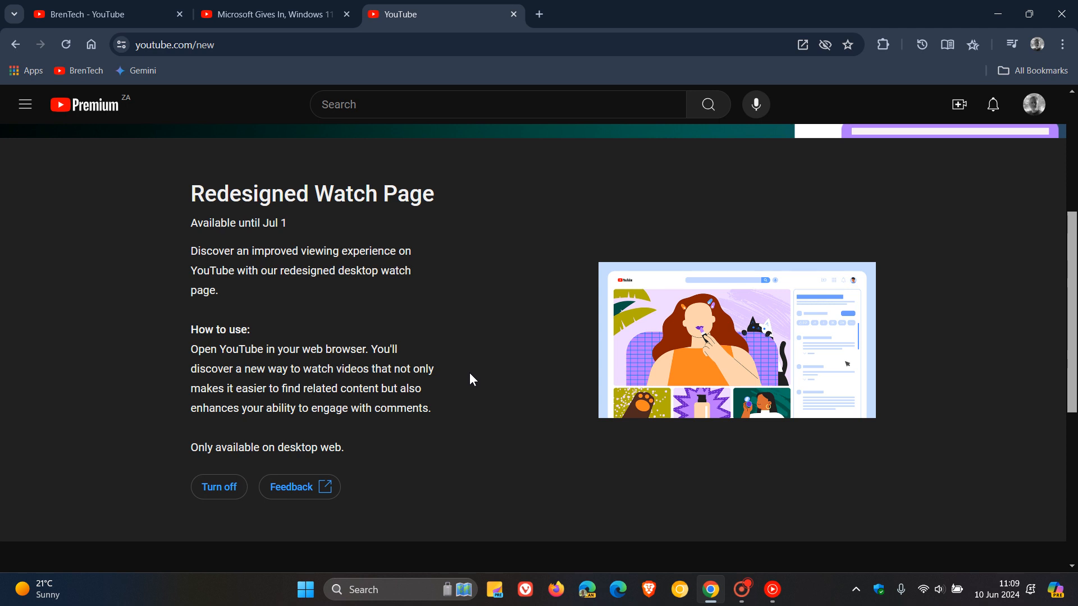
pyautogui.moveTo(464, 392)
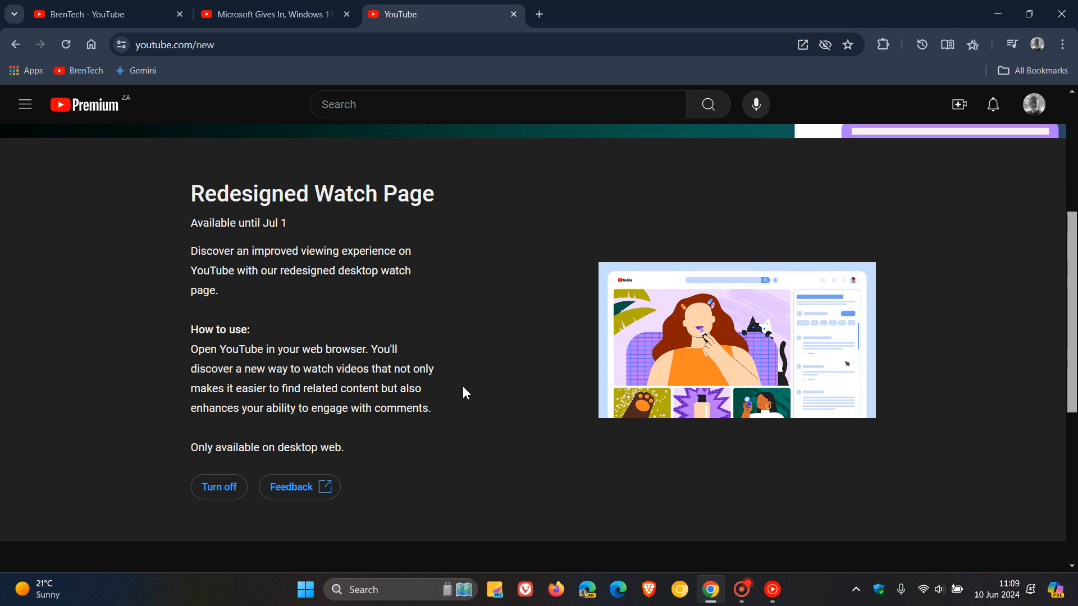
pyautogui.moveTo(482, 413)
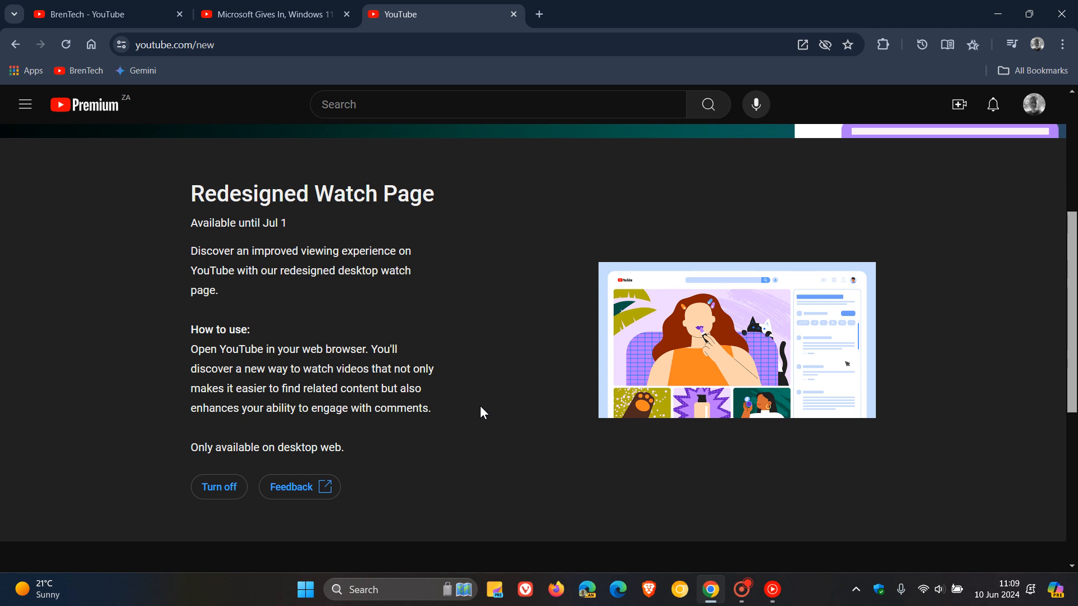
pyautogui.moveTo(490, 412)
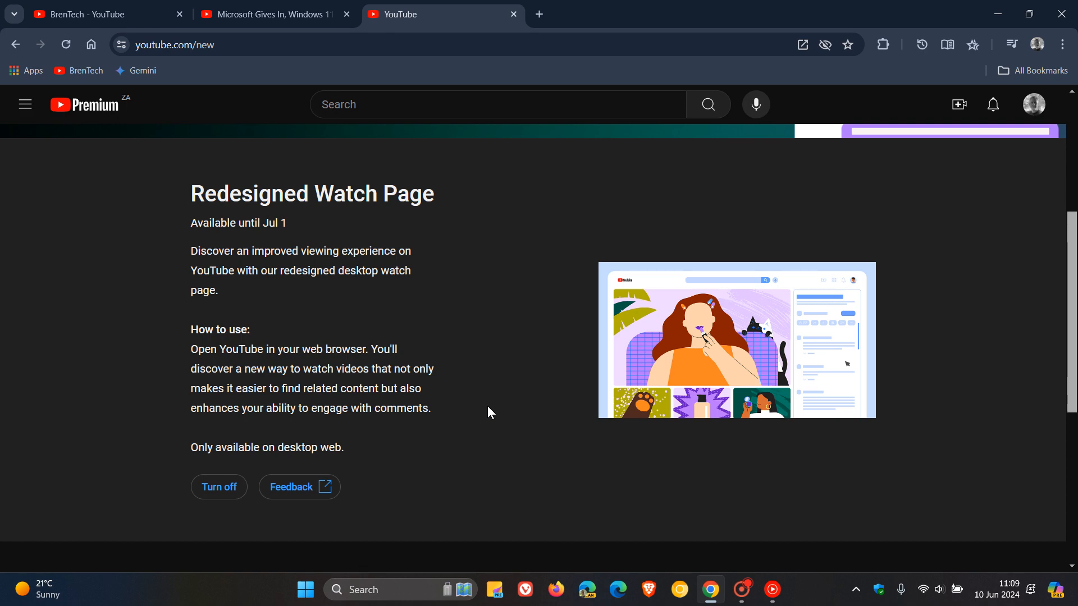
pyautogui.moveTo(309, 98)
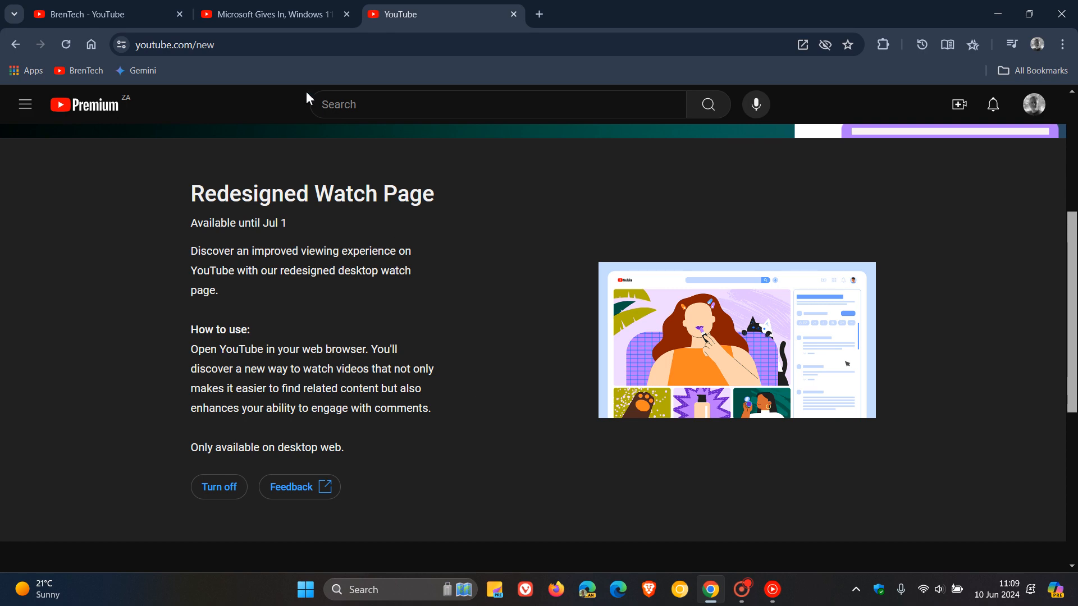
# - Return to the Windows 11 Recall video tab, now showing the redesigned watch page
pyautogui.click(269, 14)
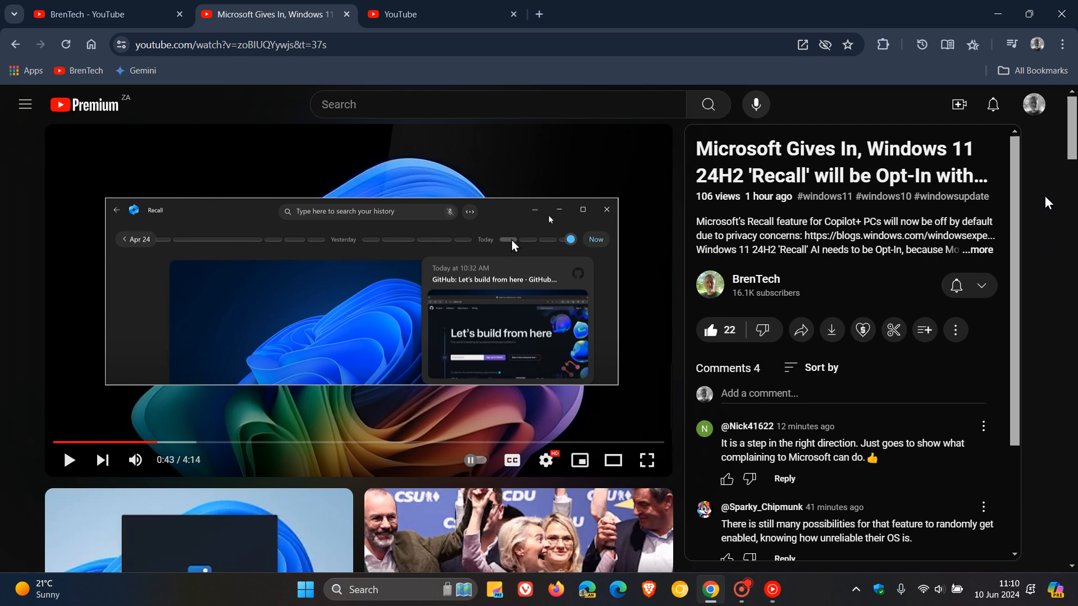
pyautogui.moveTo(1061, 196)
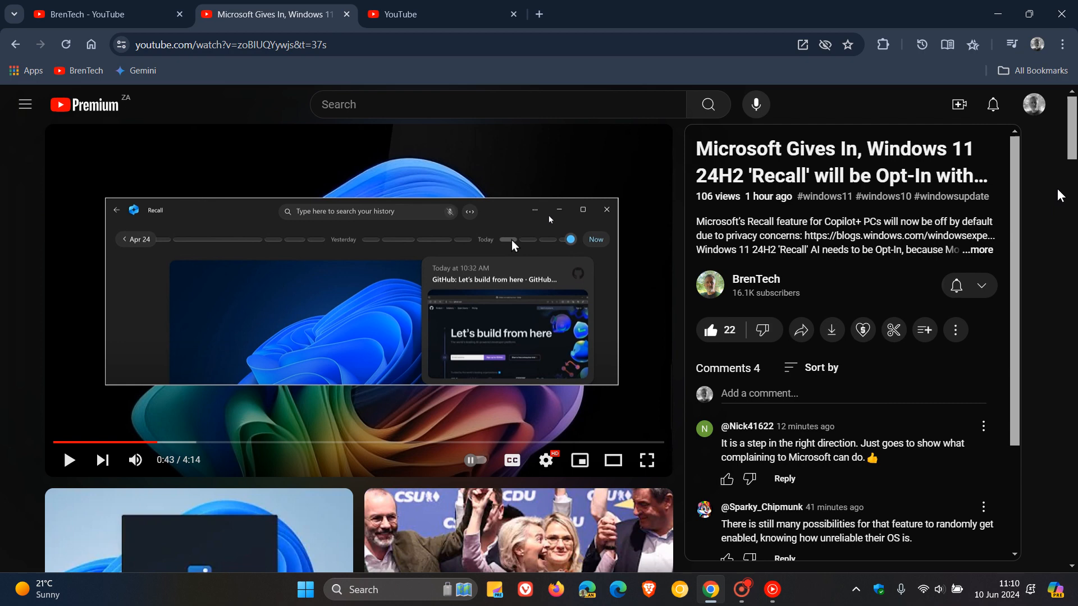
pyautogui.click(440, 13)
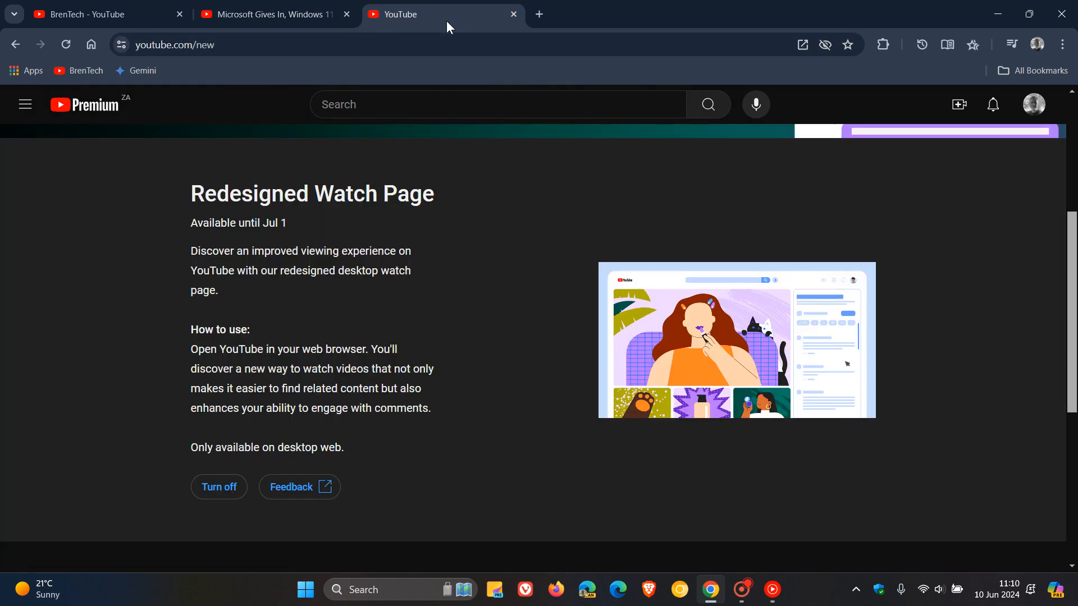
pyautogui.moveTo(137, 70)
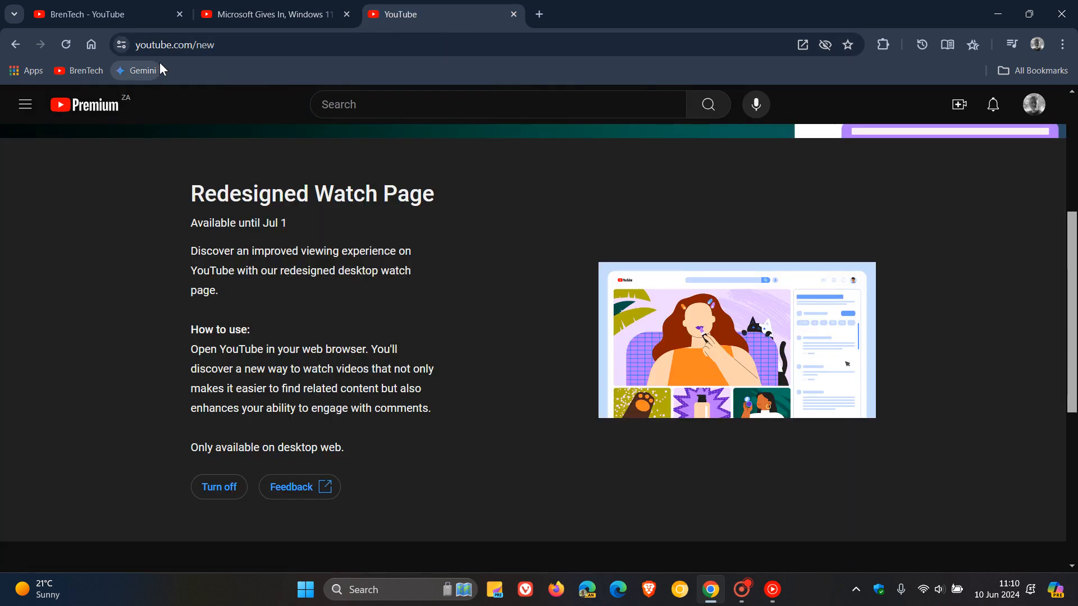
pyautogui.moveTo(203, 62)
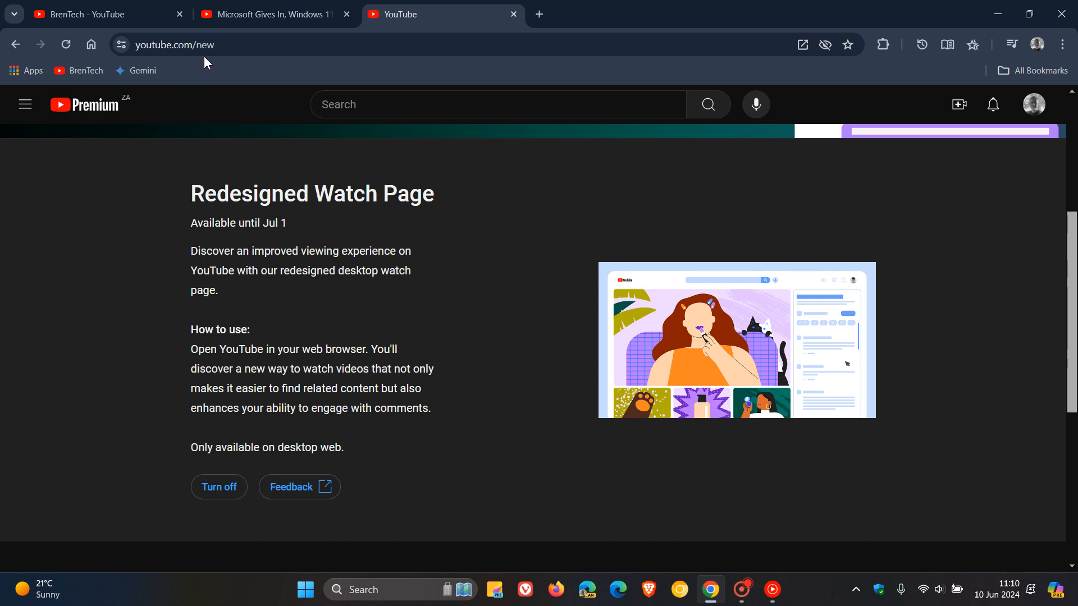
pyautogui.moveTo(565, 160)
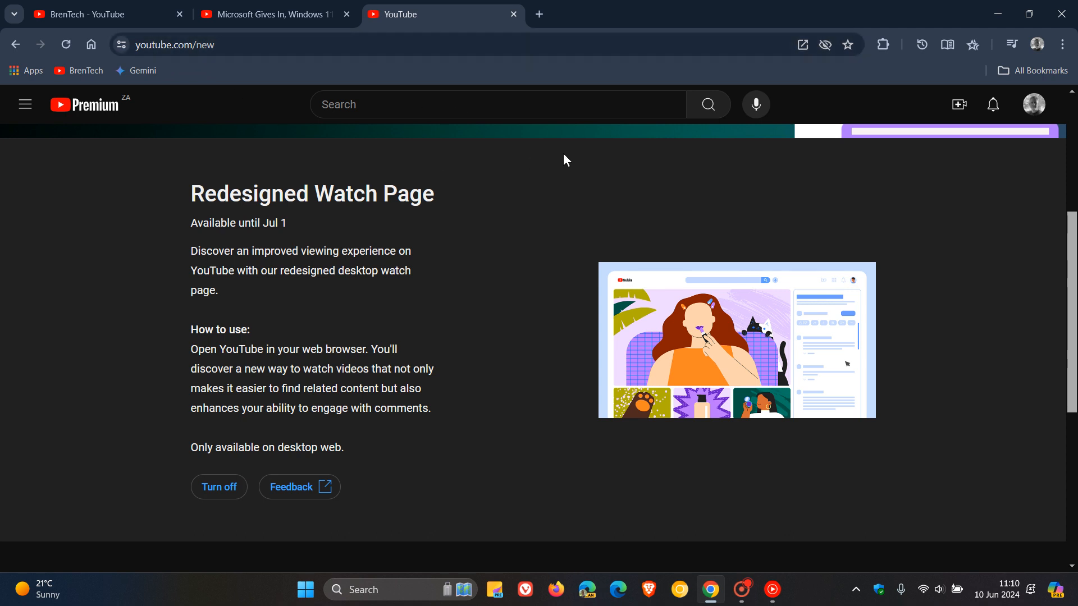
pyautogui.moveTo(581, 176)
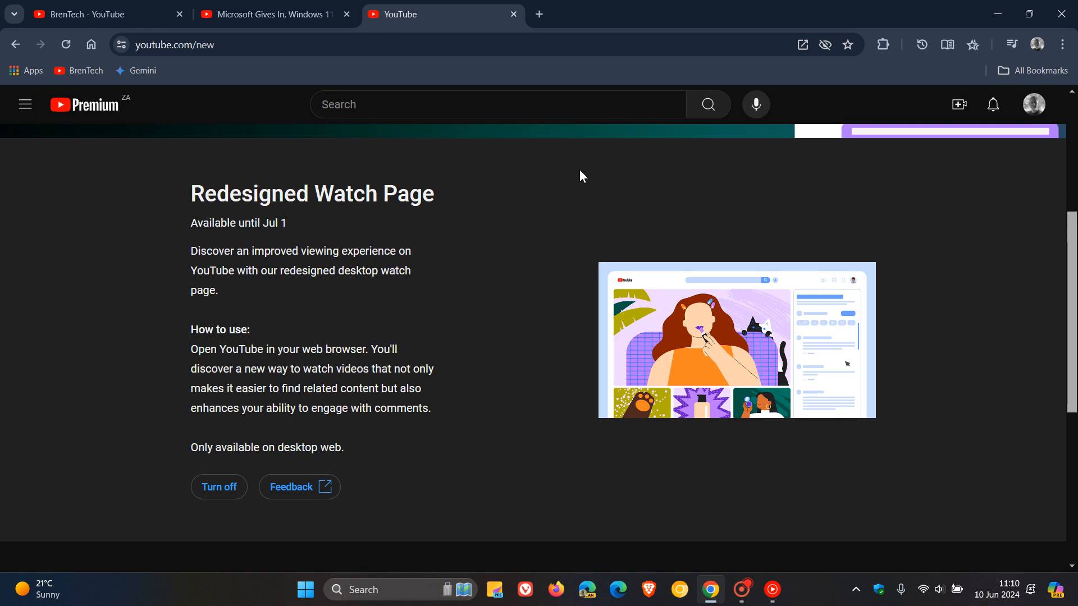
pyautogui.moveTo(603, 193)
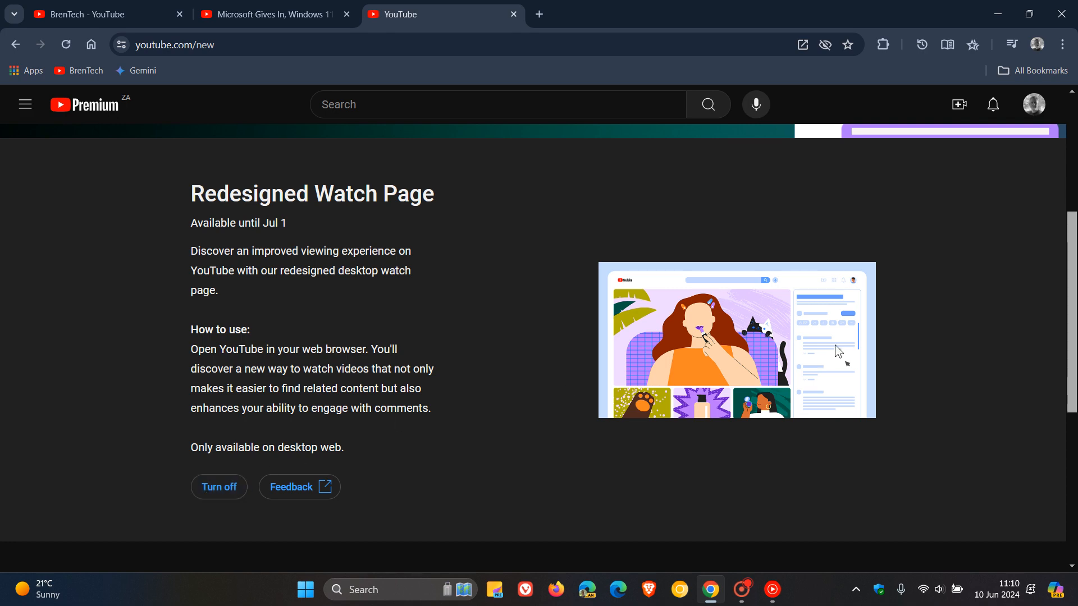
pyautogui.moveTo(947, 303)
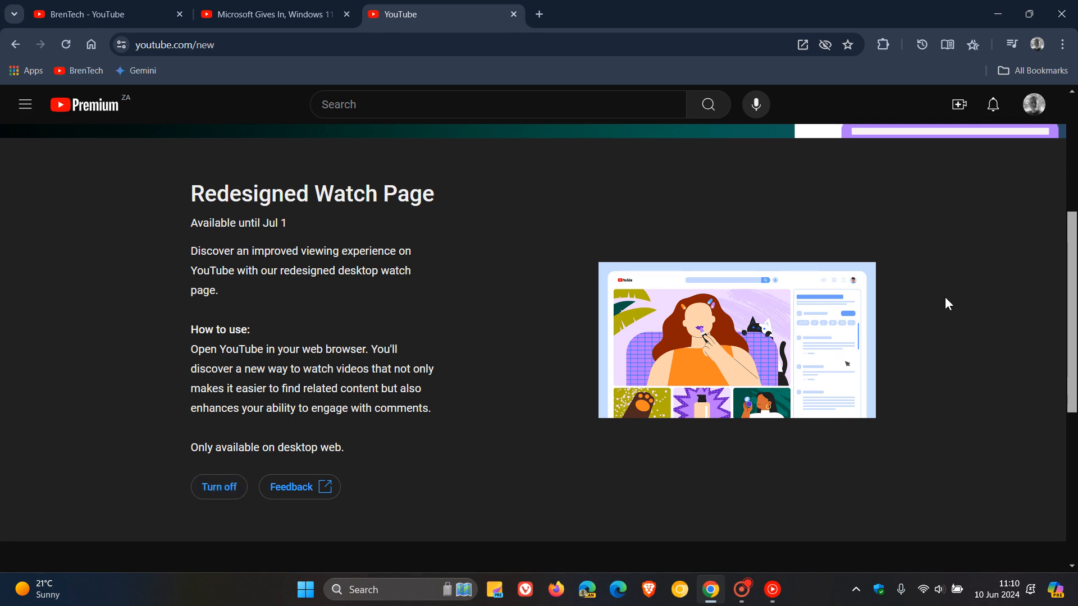
pyautogui.scroll(-3)
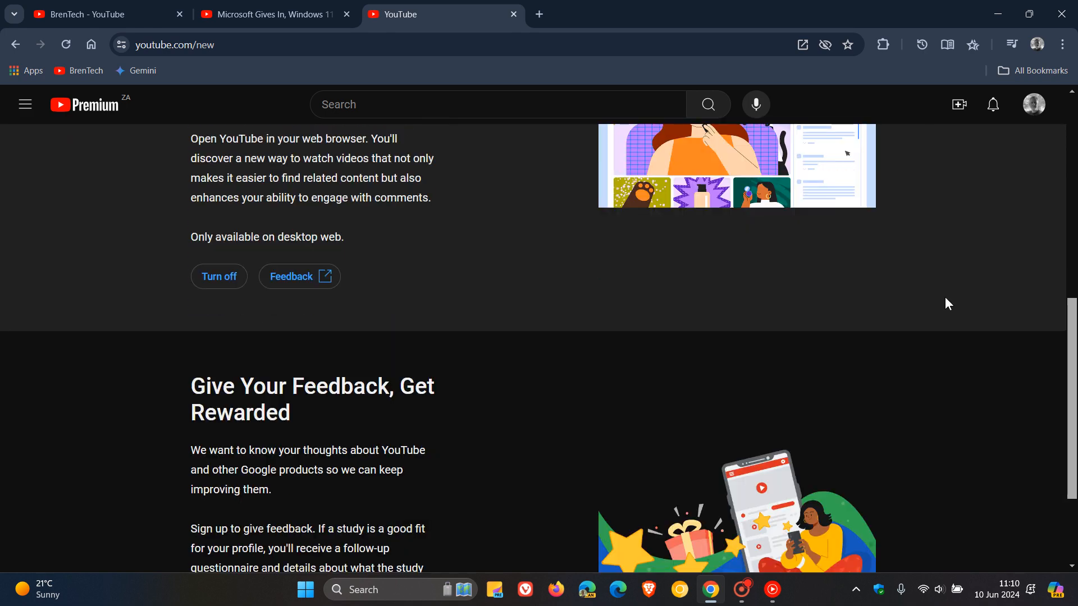
pyautogui.scroll(-3)
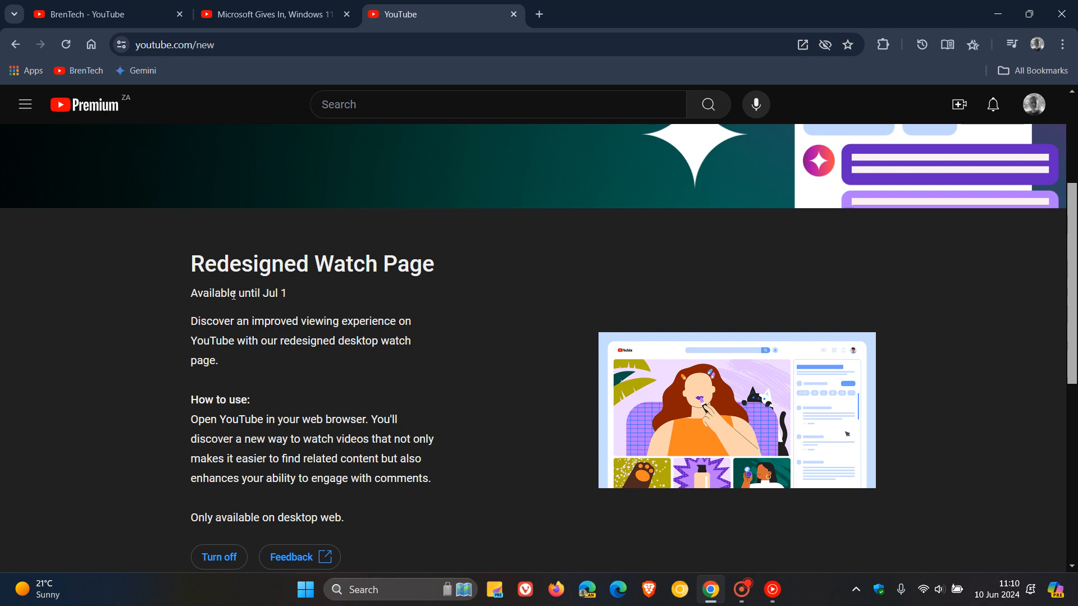
pyautogui.tripleClick(238, 293)
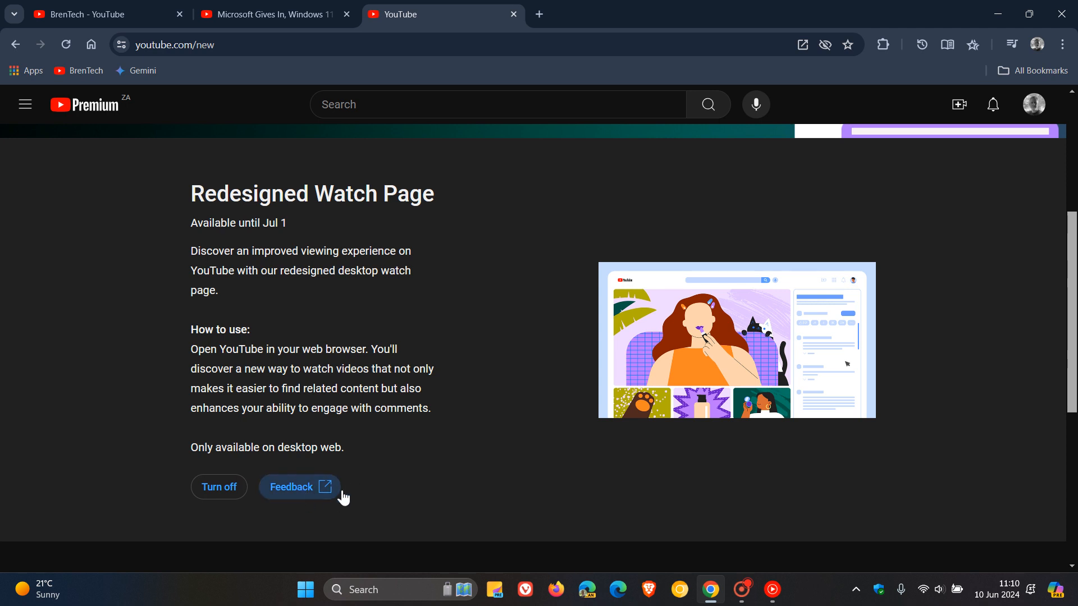
pyautogui.moveTo(529, 346)
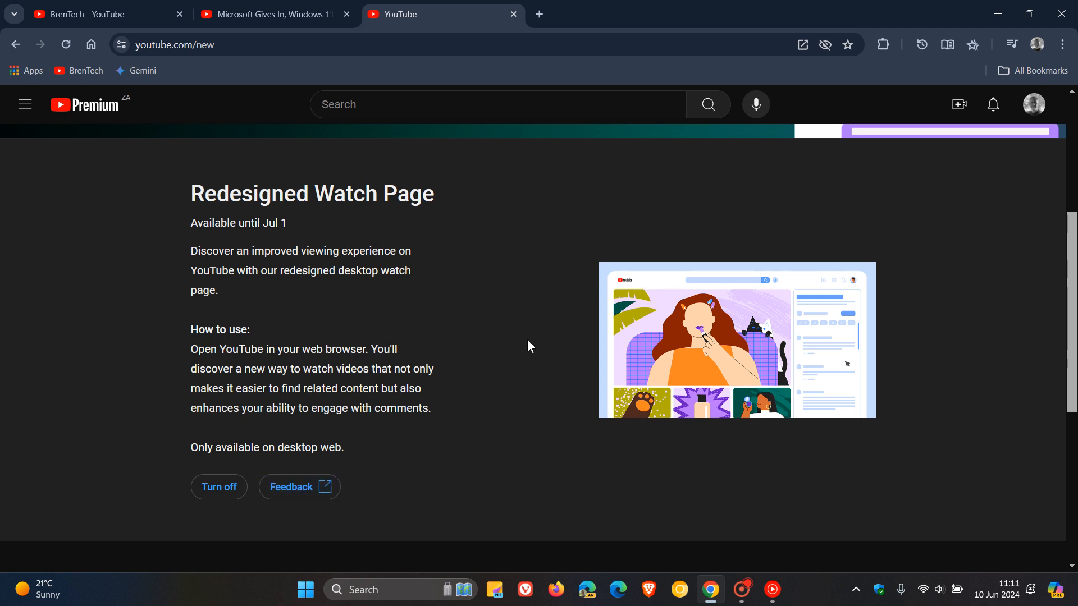
pyautogui.moveTo(522, 349)
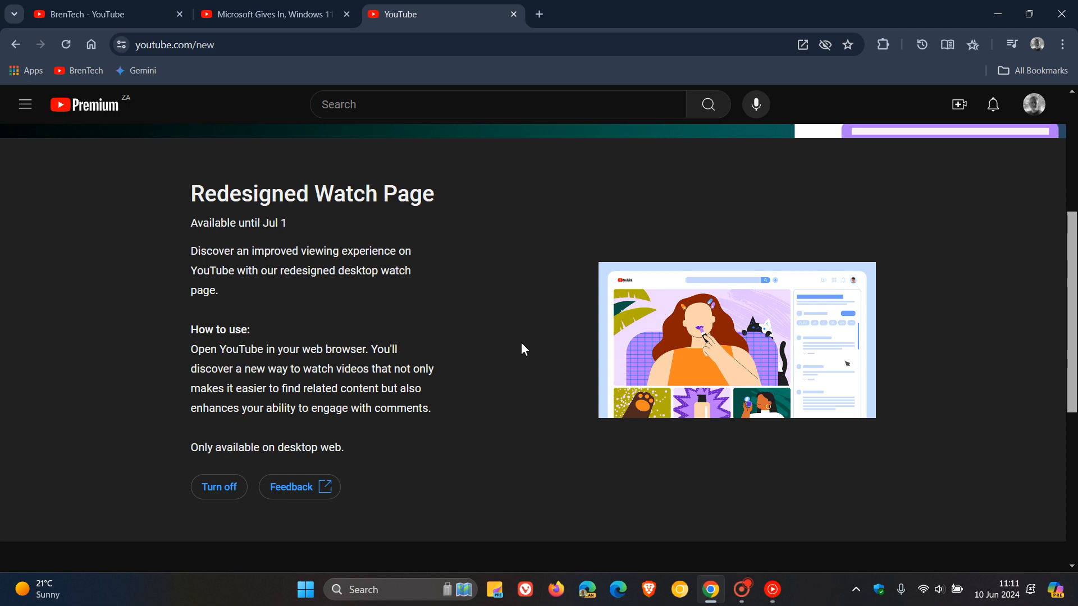
pyautogui.moveTo(383, 183)
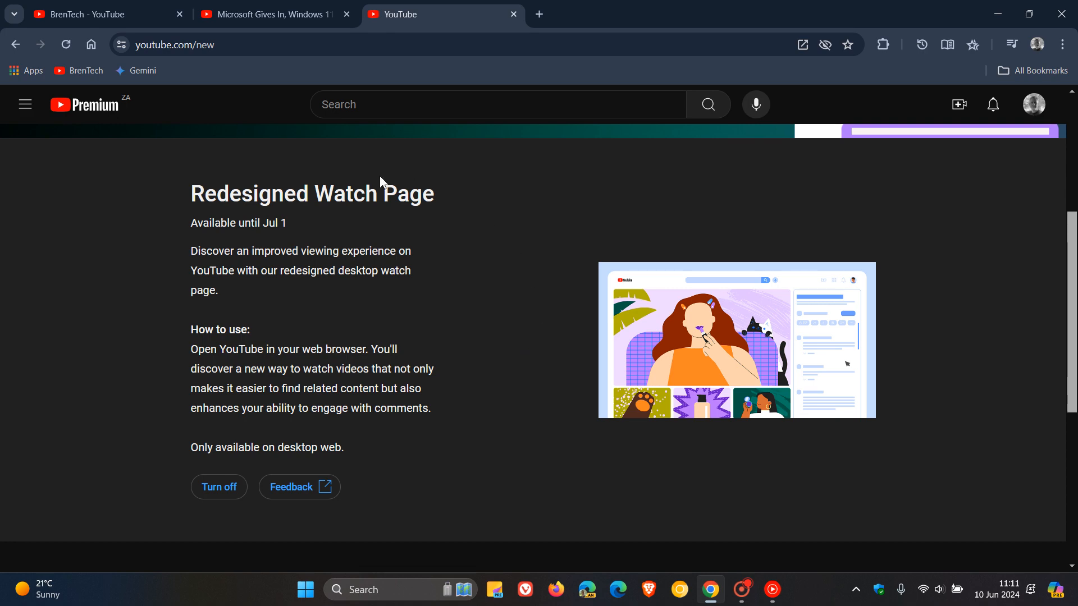
pyautogui.click(269, 14)
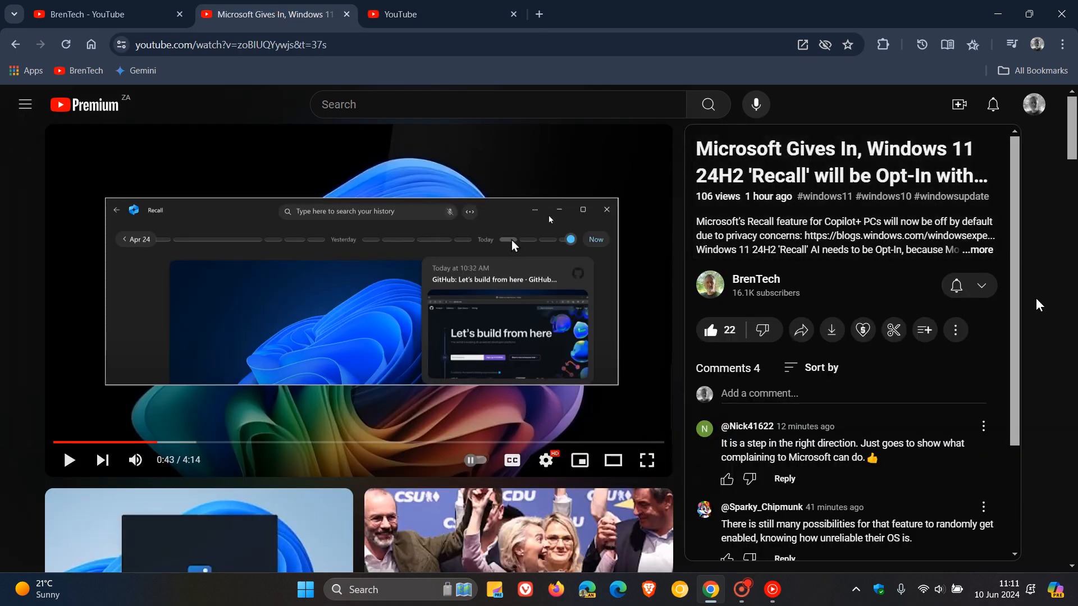
pyautogui.moveTo(1033, 294)
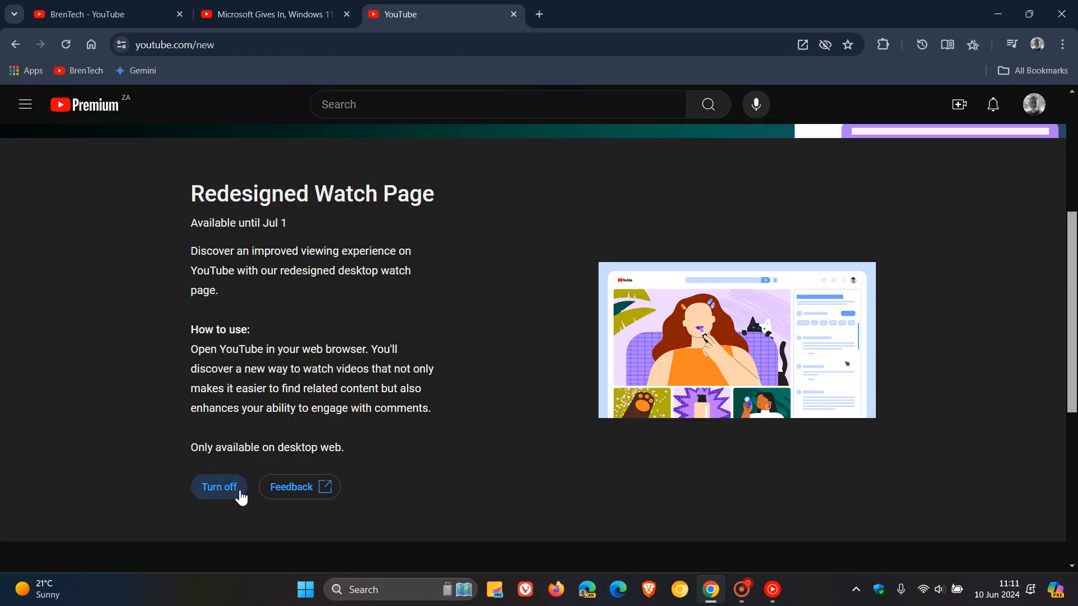
# - Switch to the BrenTech - YouTube tab showing the channel banner and latest videos
pyautogui.click(96, 14)
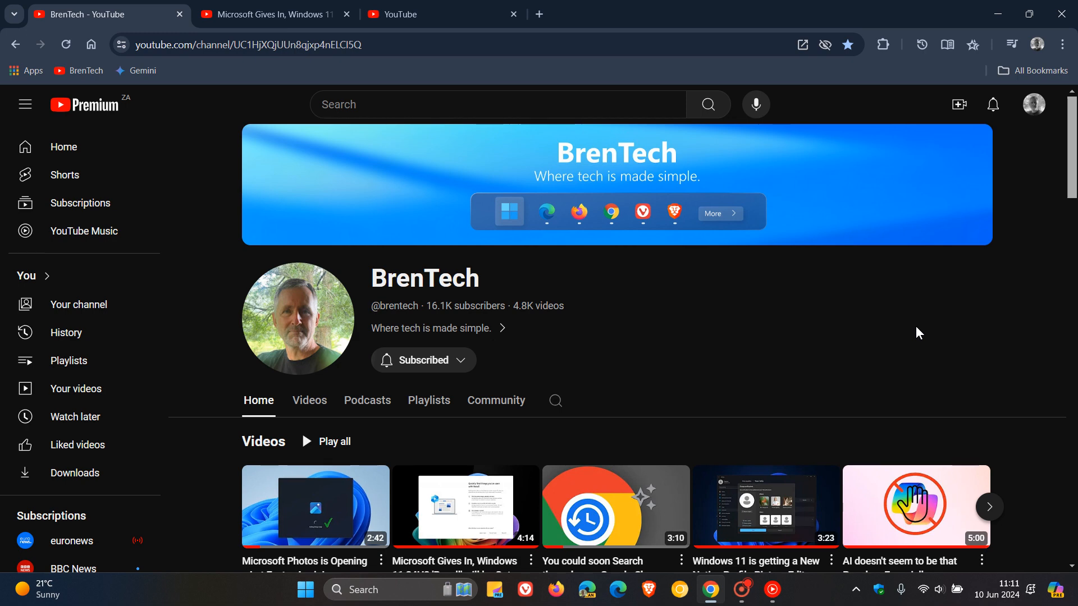
pyautogui.moveTo(829, 306)
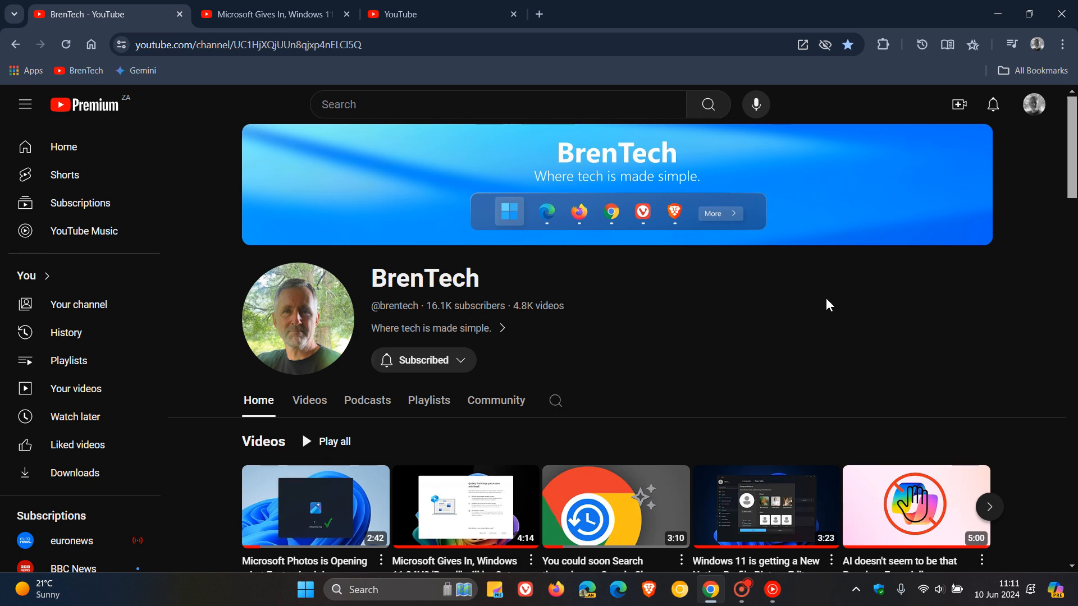